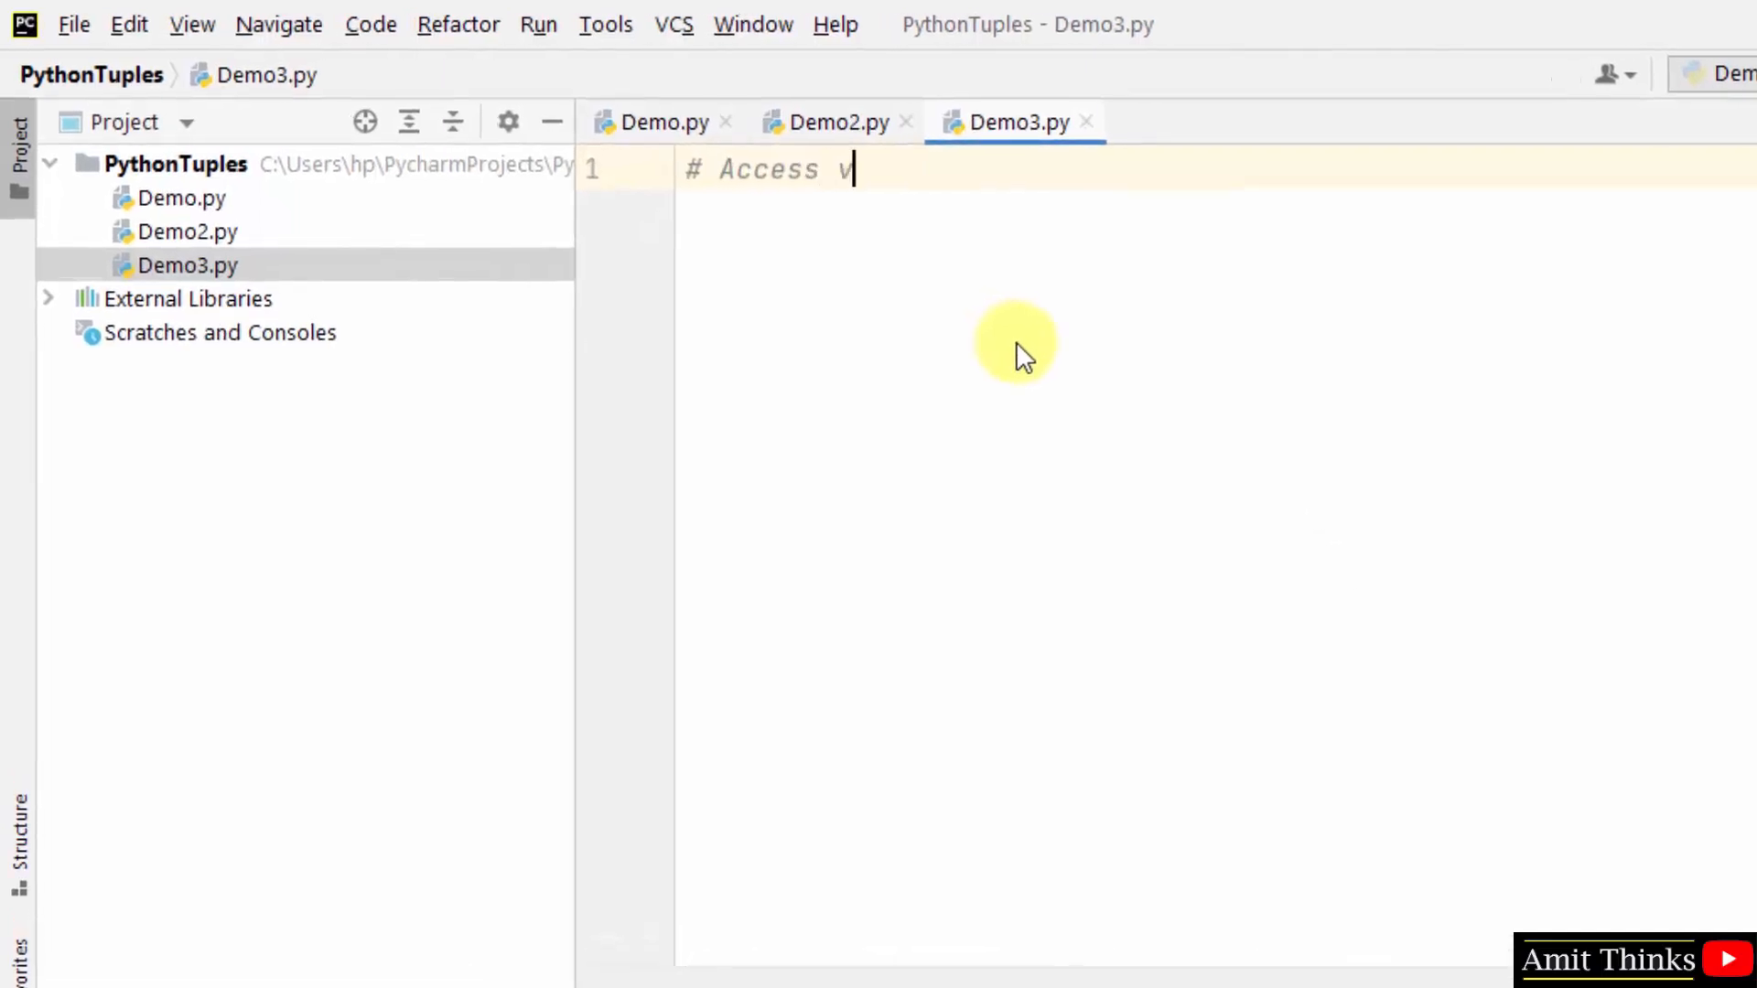
- Write the comment '# Access values in a Tuple' on line 1 with blank lines below
type("alues in a Tuple")
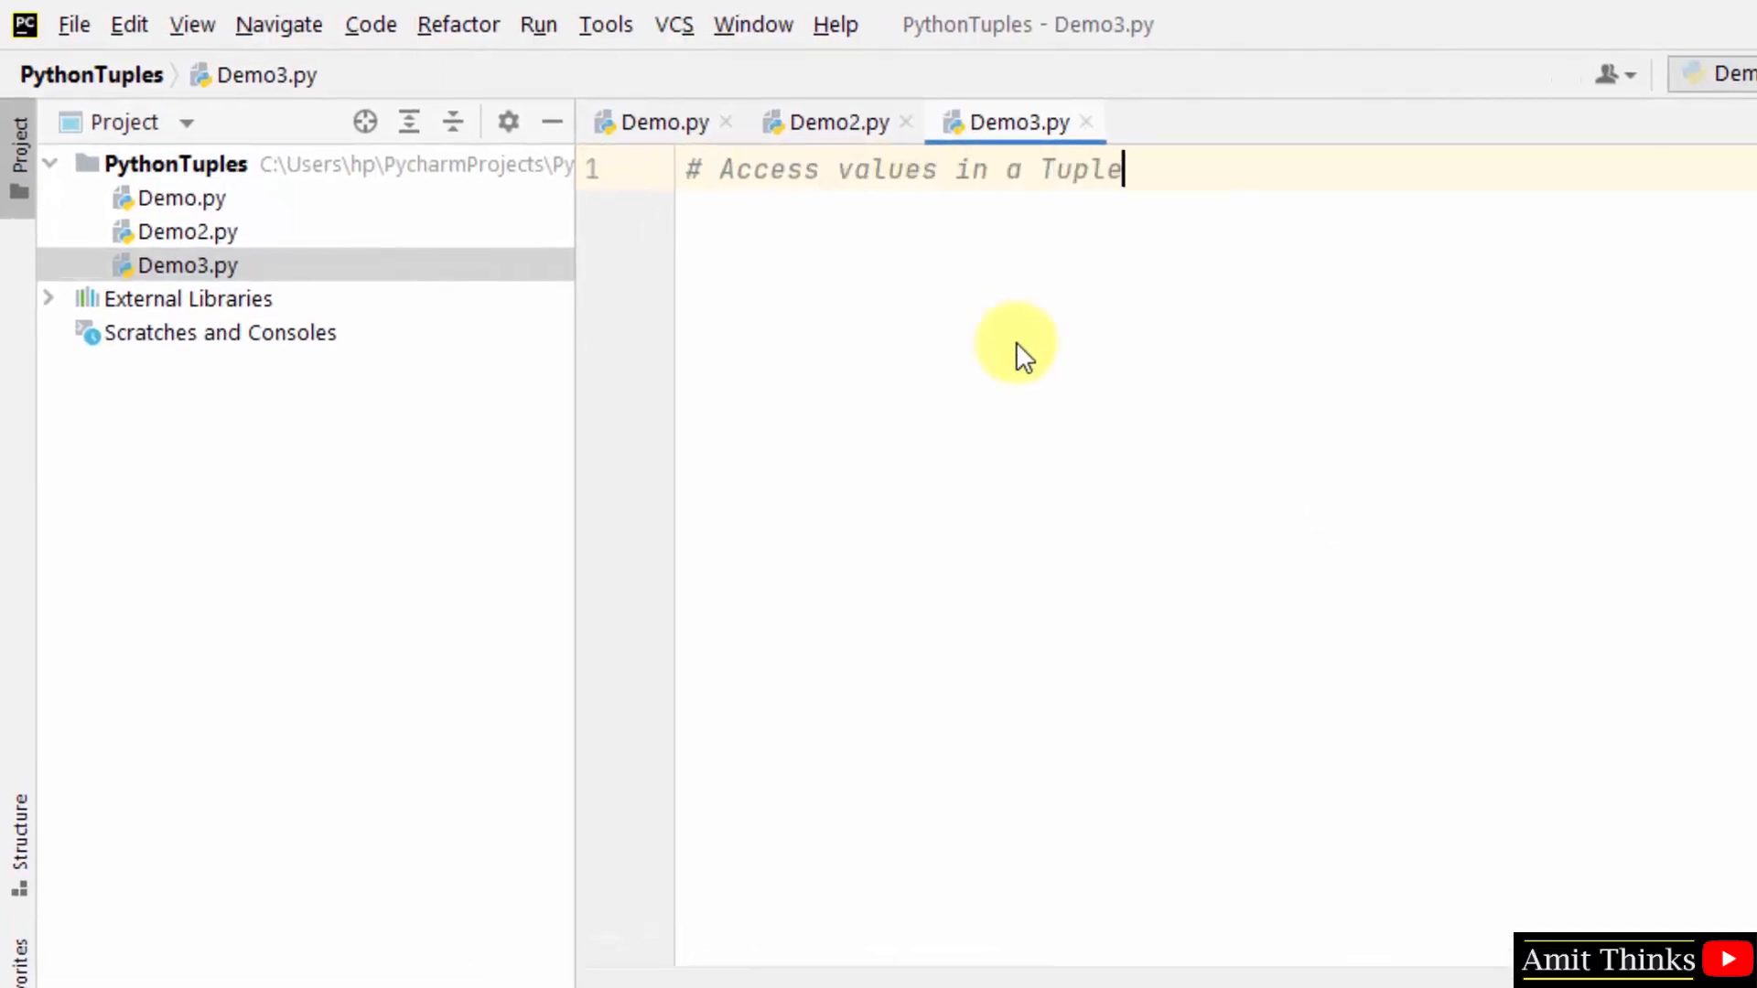
key("Enter")
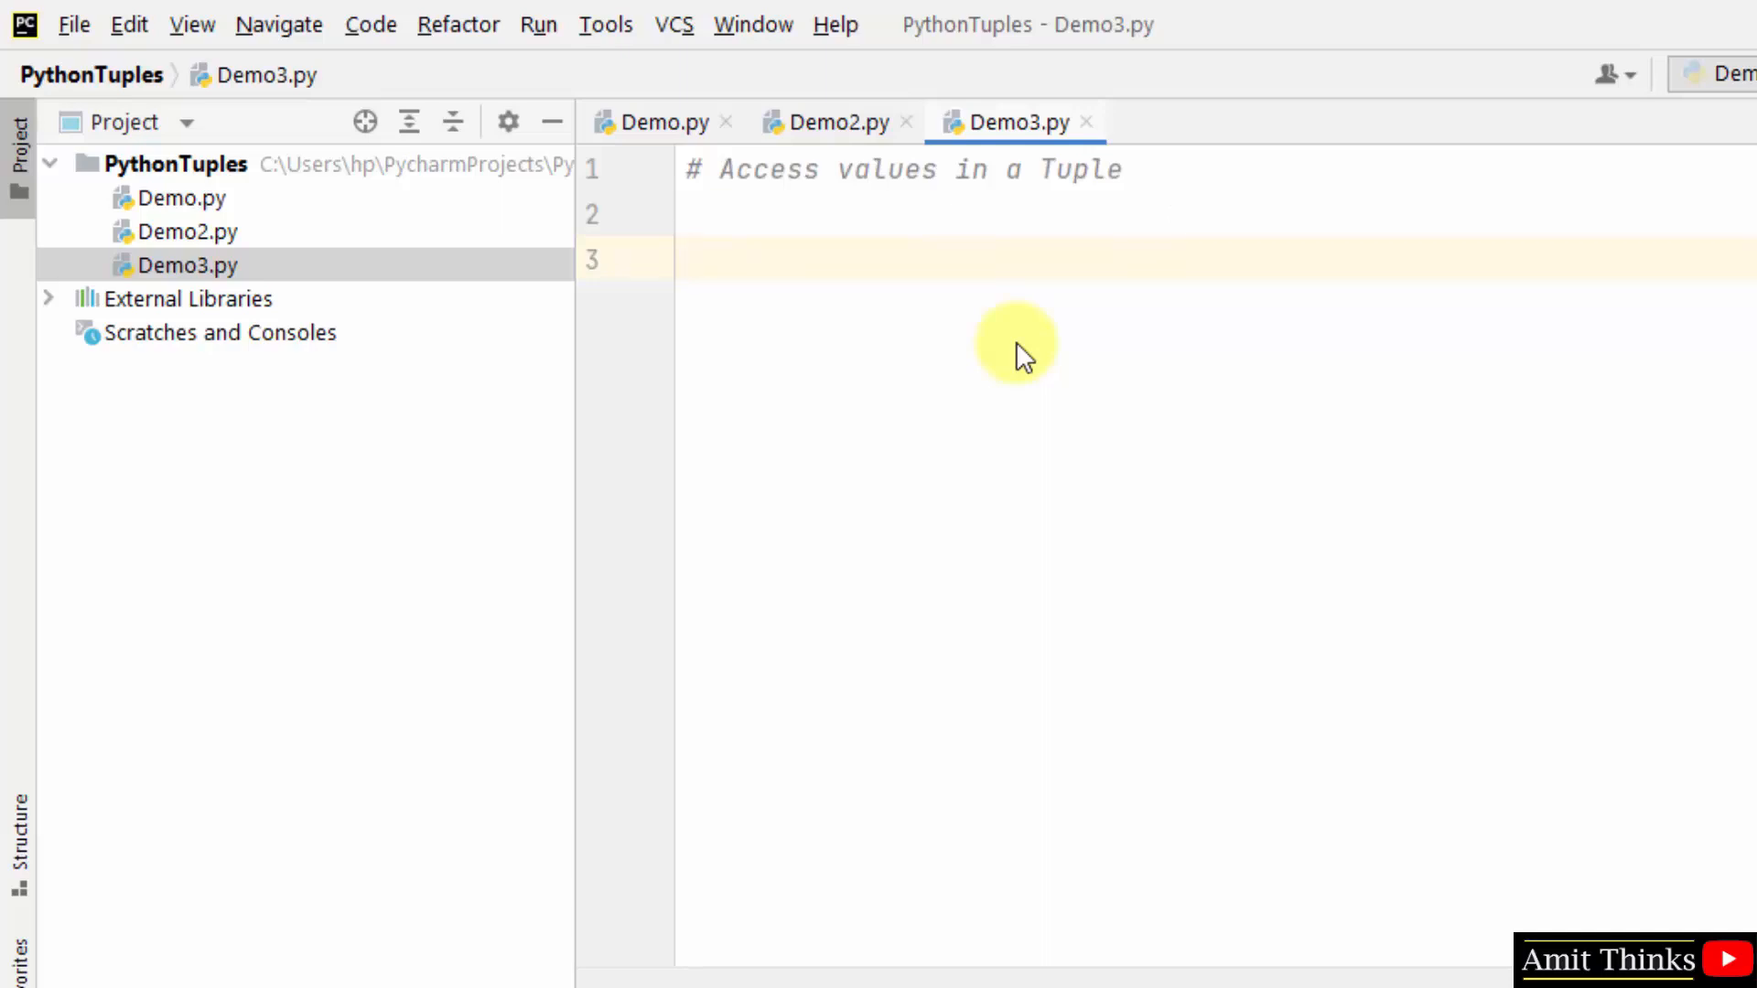
- Start mytuple as a tuple of four empty string literals
type("mytuple")
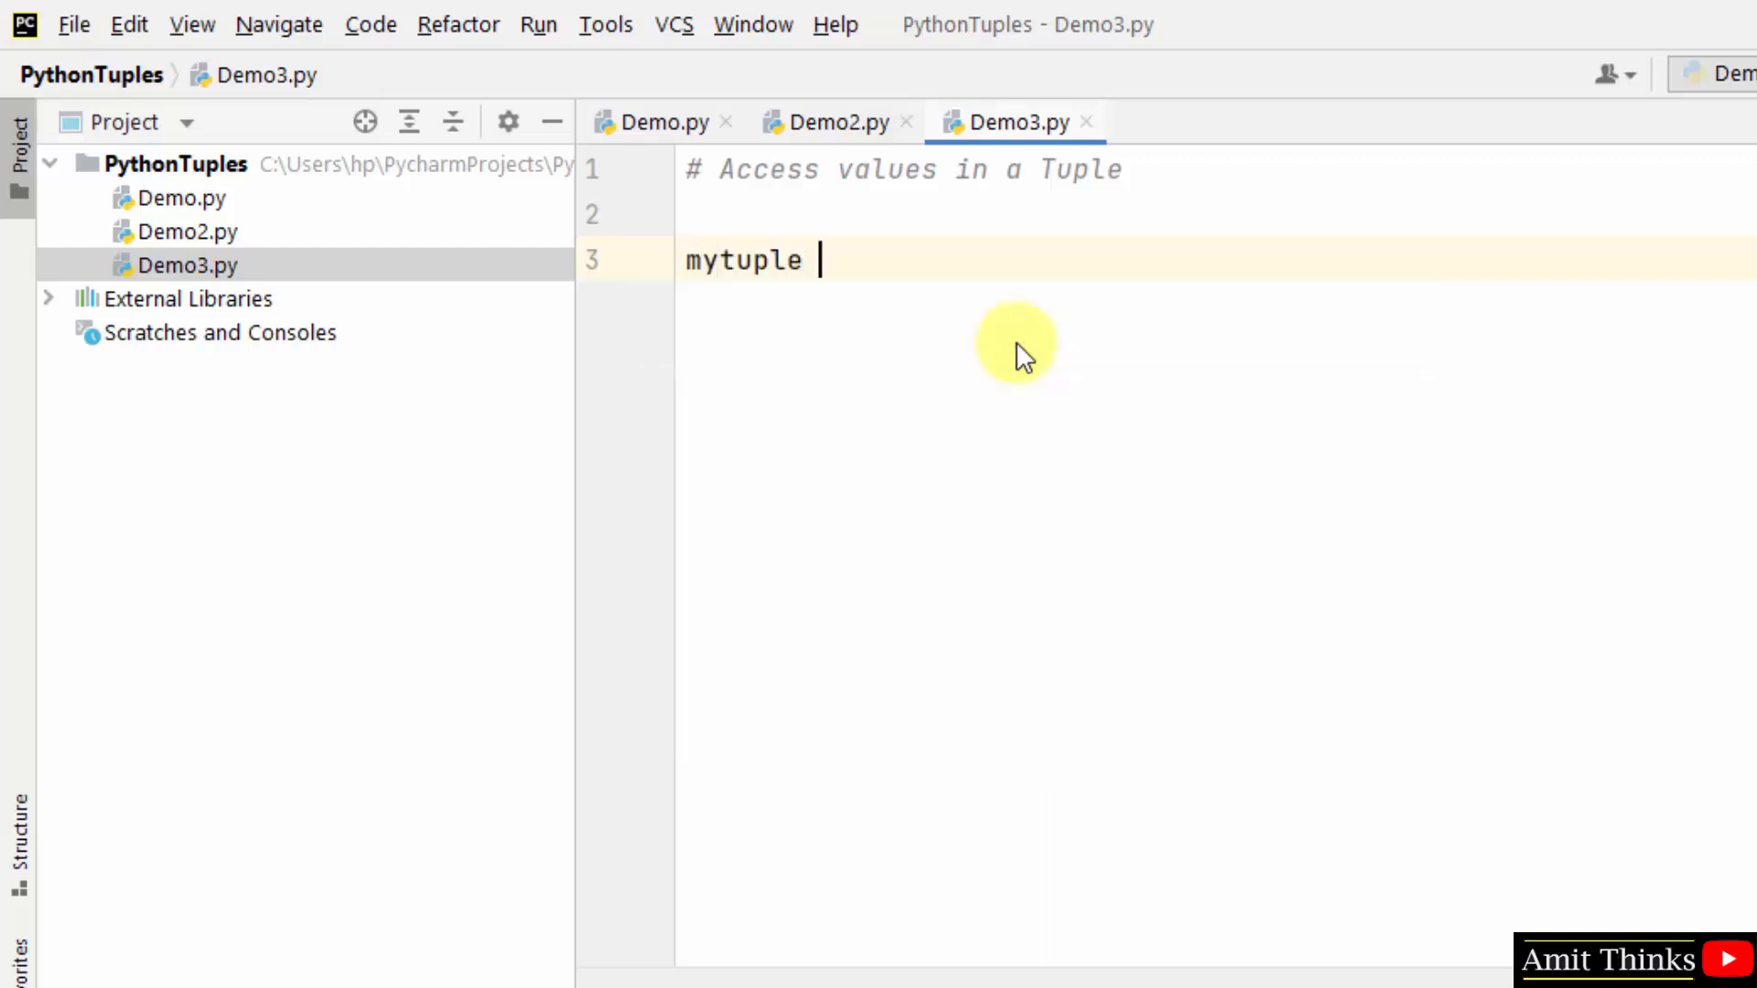
type("= ()")
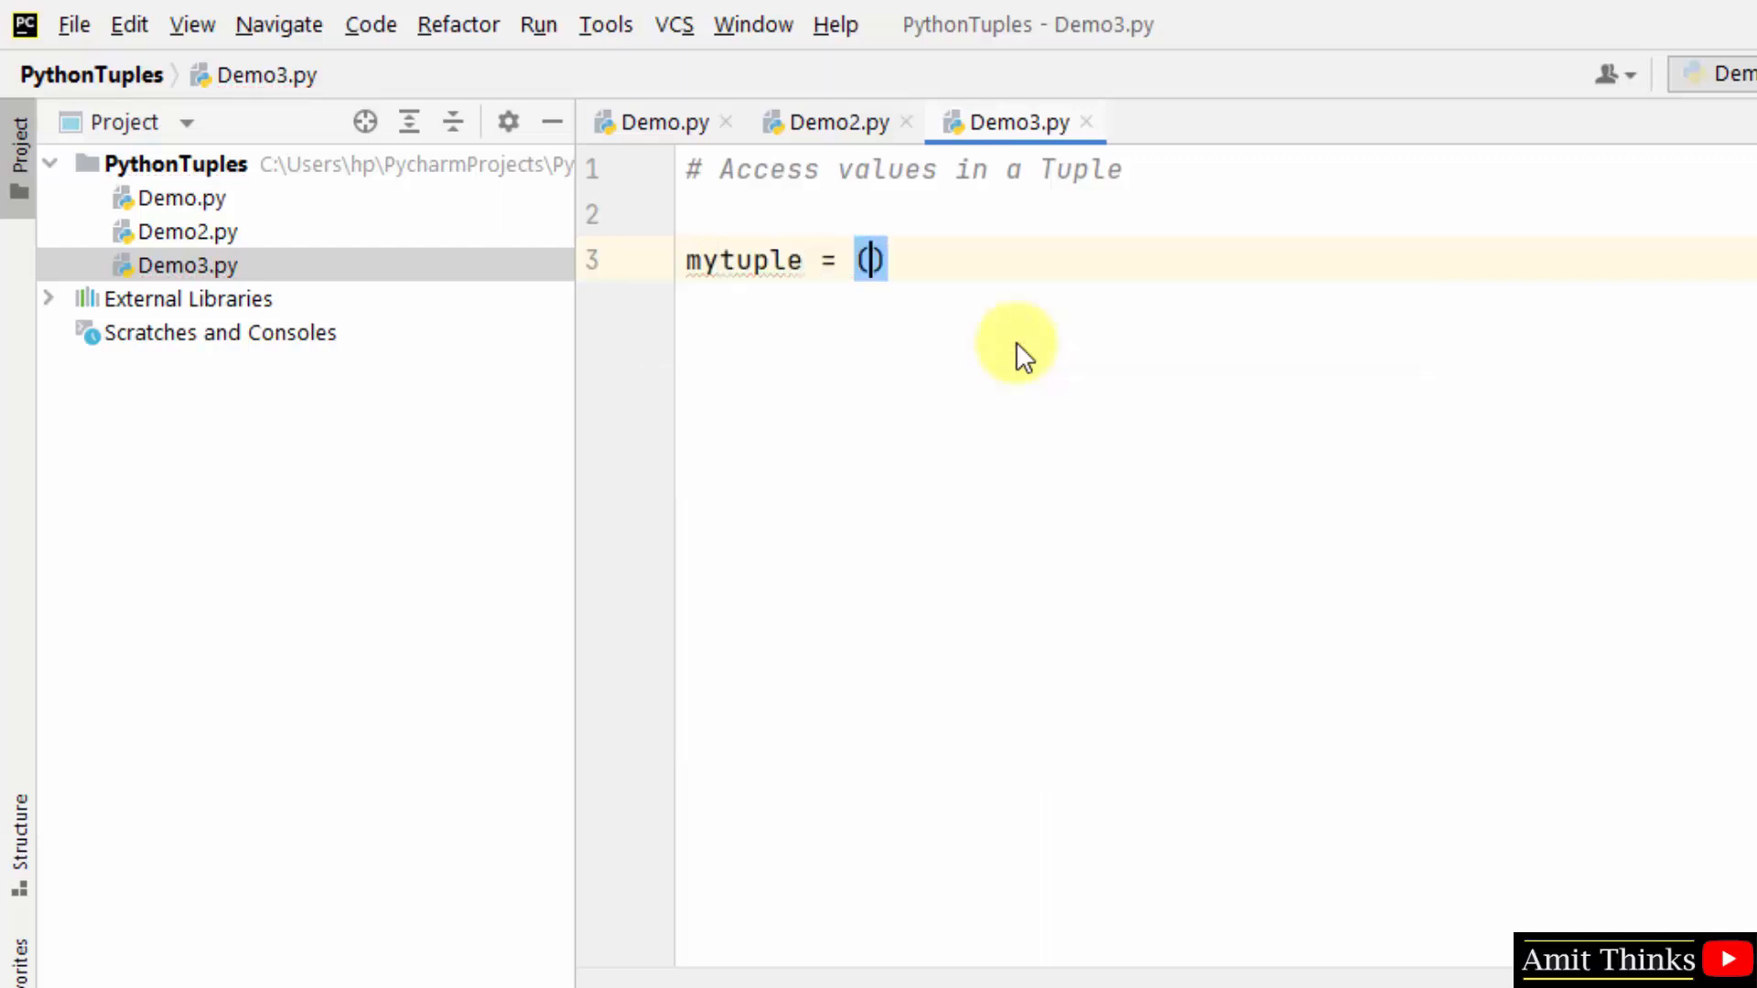
type("\"\", \"\"")
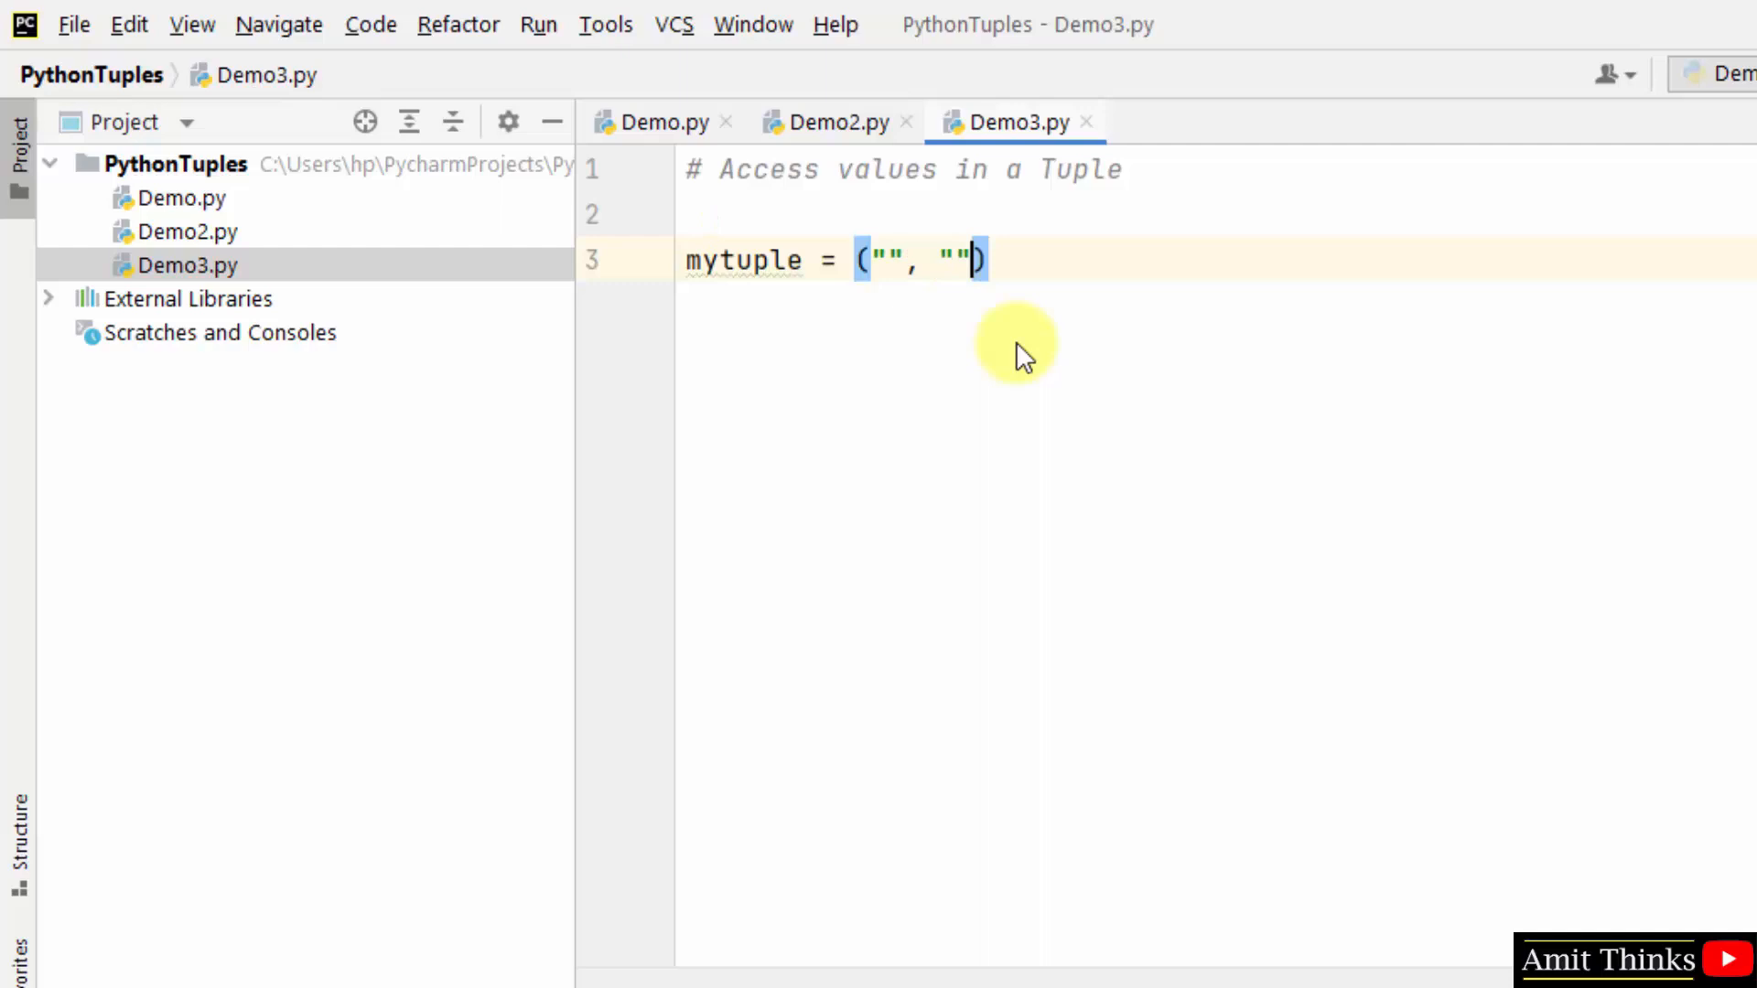
type(", \"\", \"\"")
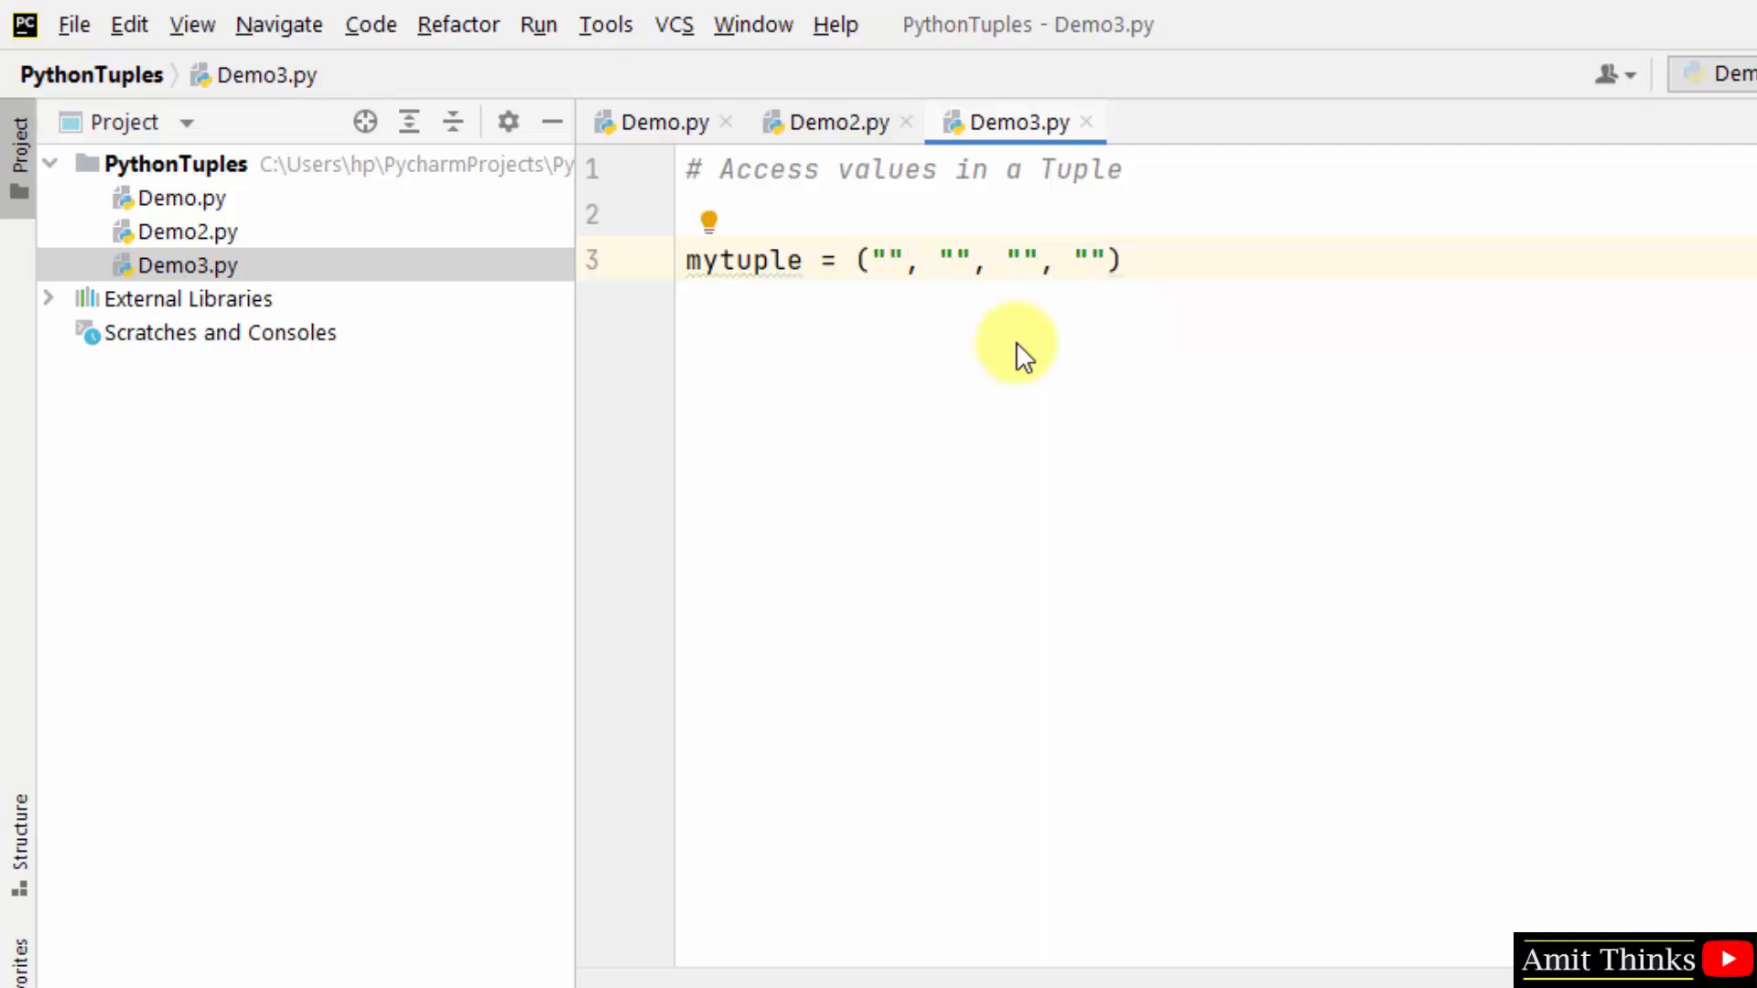
- Fill the tuple with "ronaldo", "messi", "neymar" and "maradona"
type("ronaldo")
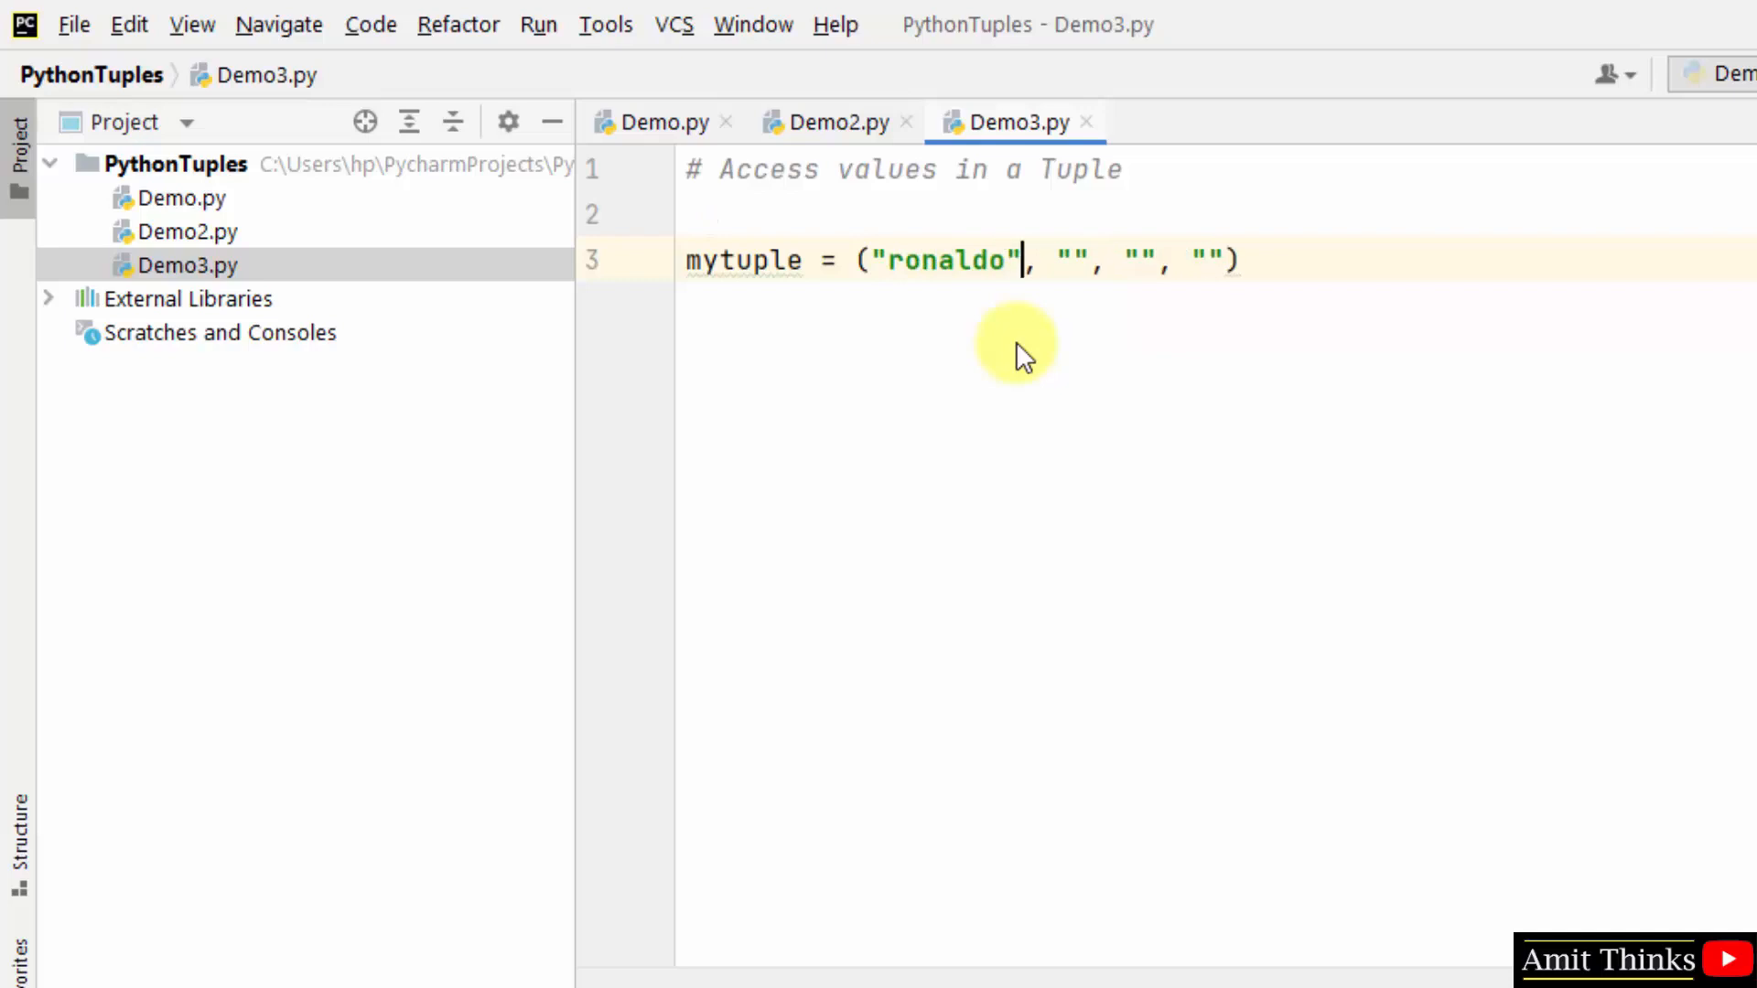
type("messi")
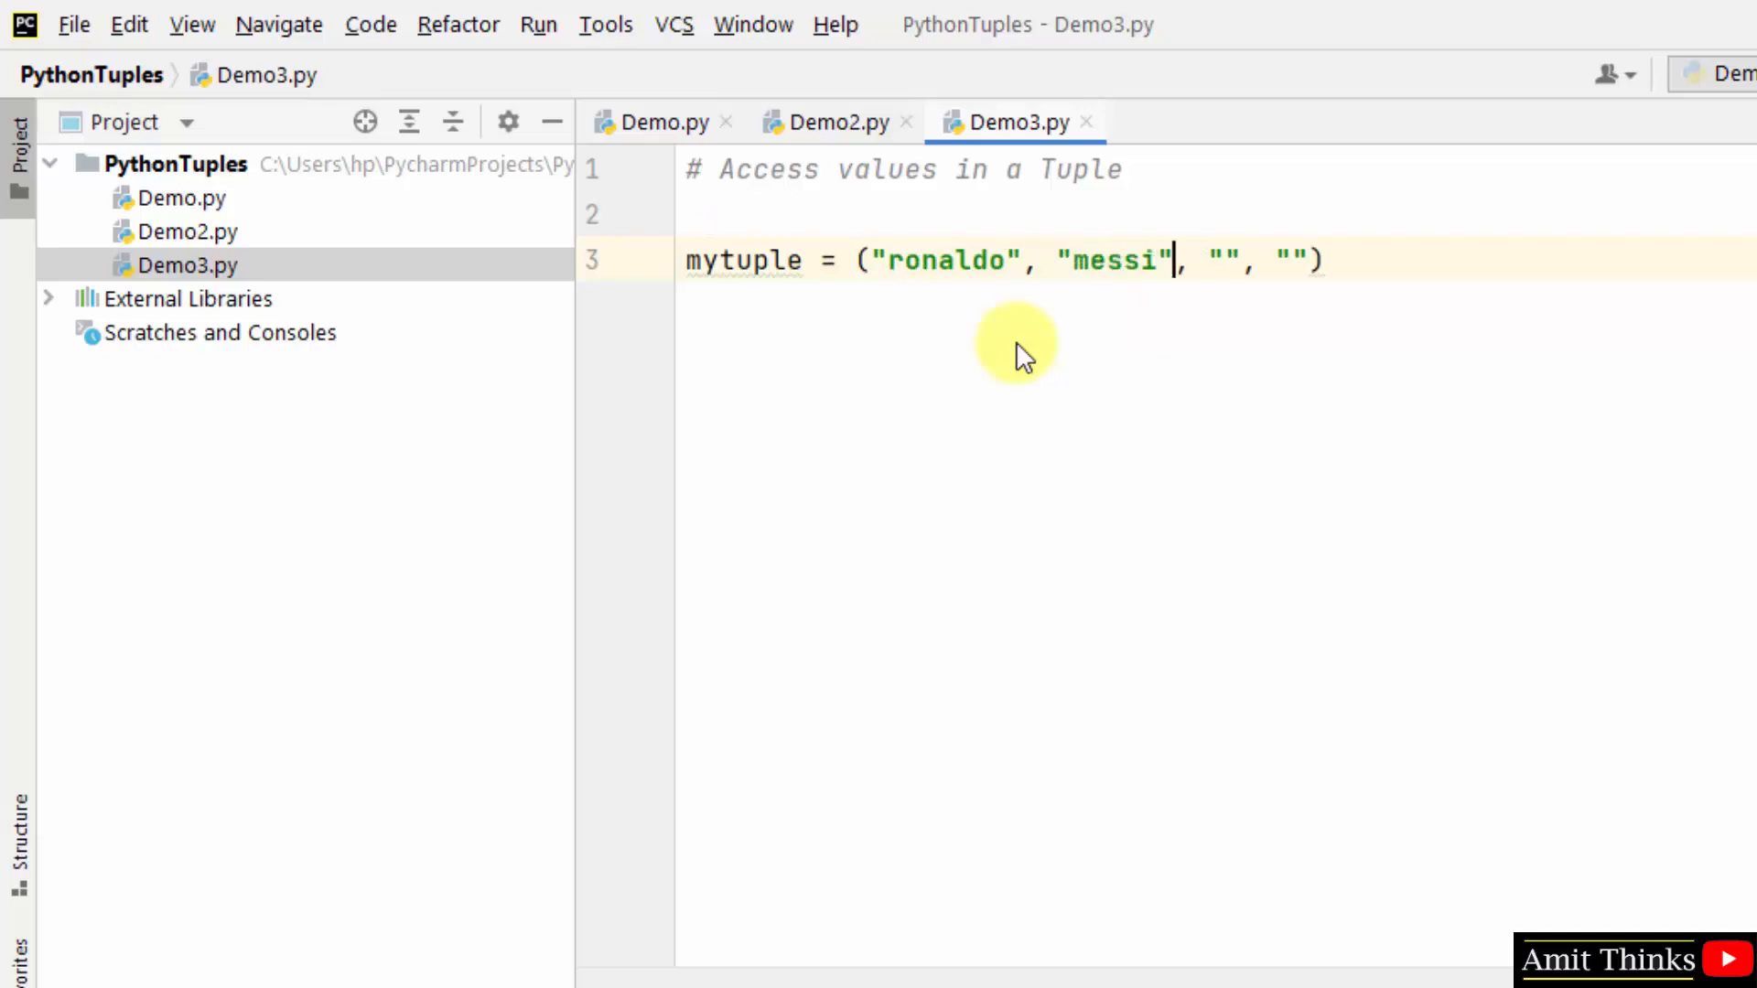
type("neymar")
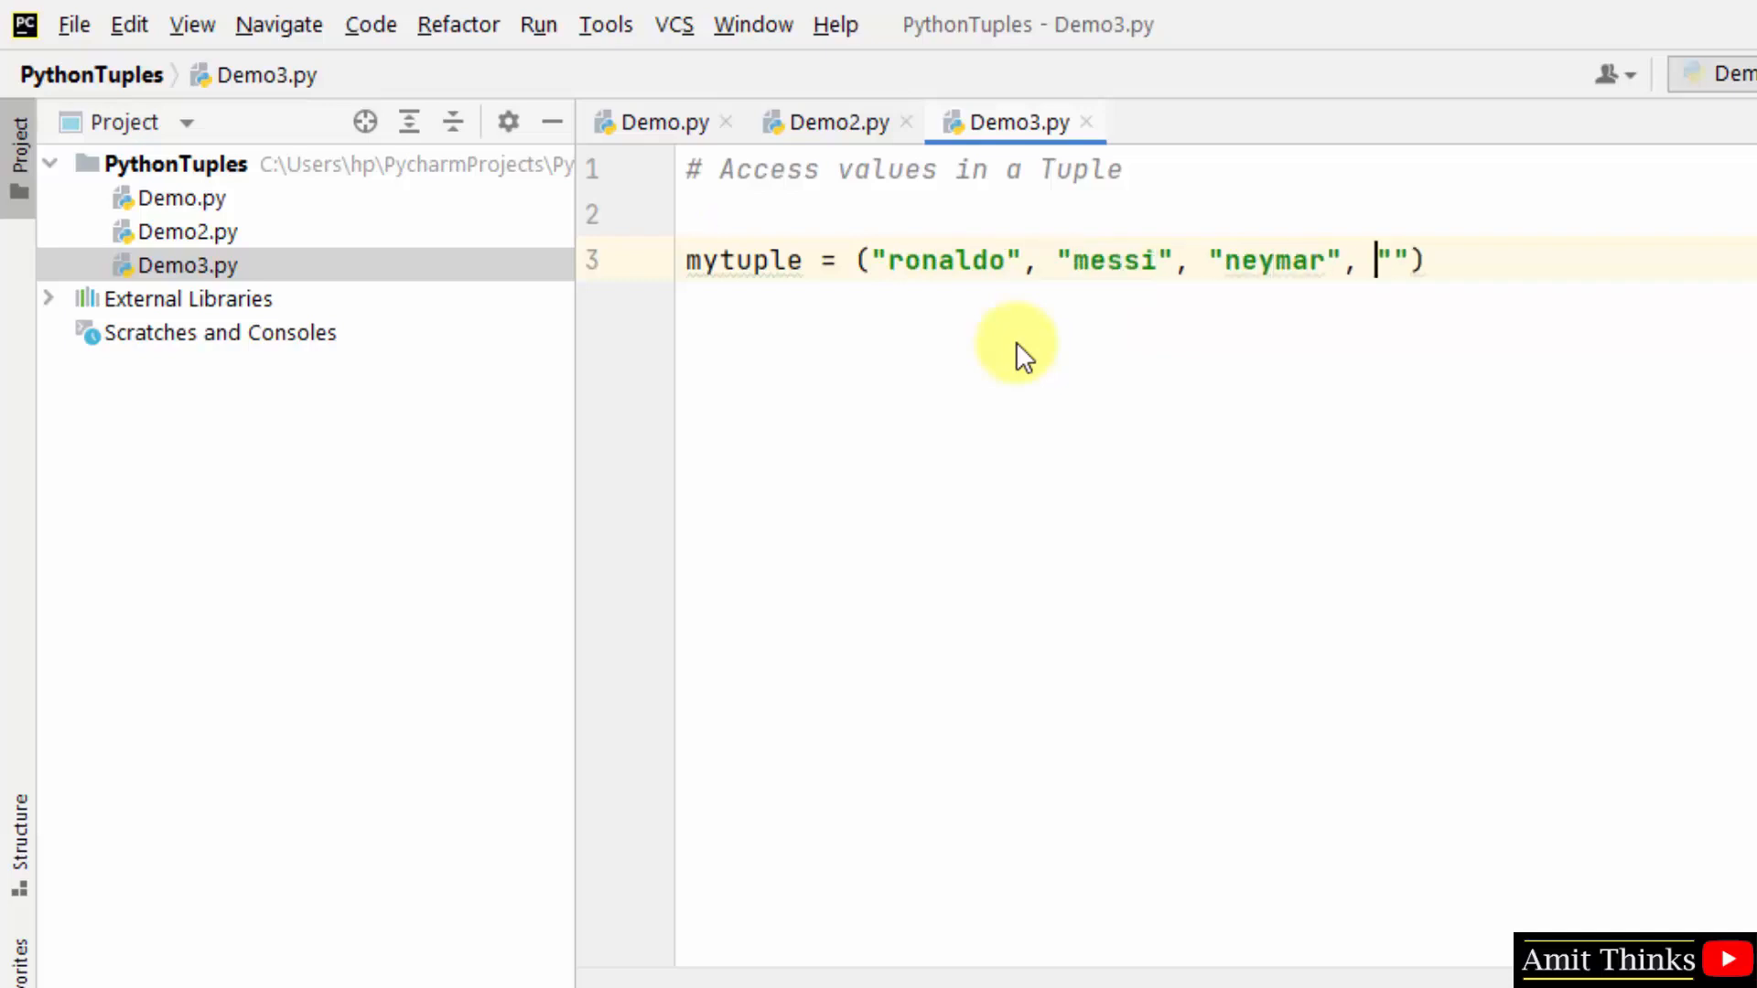
type("maradona")
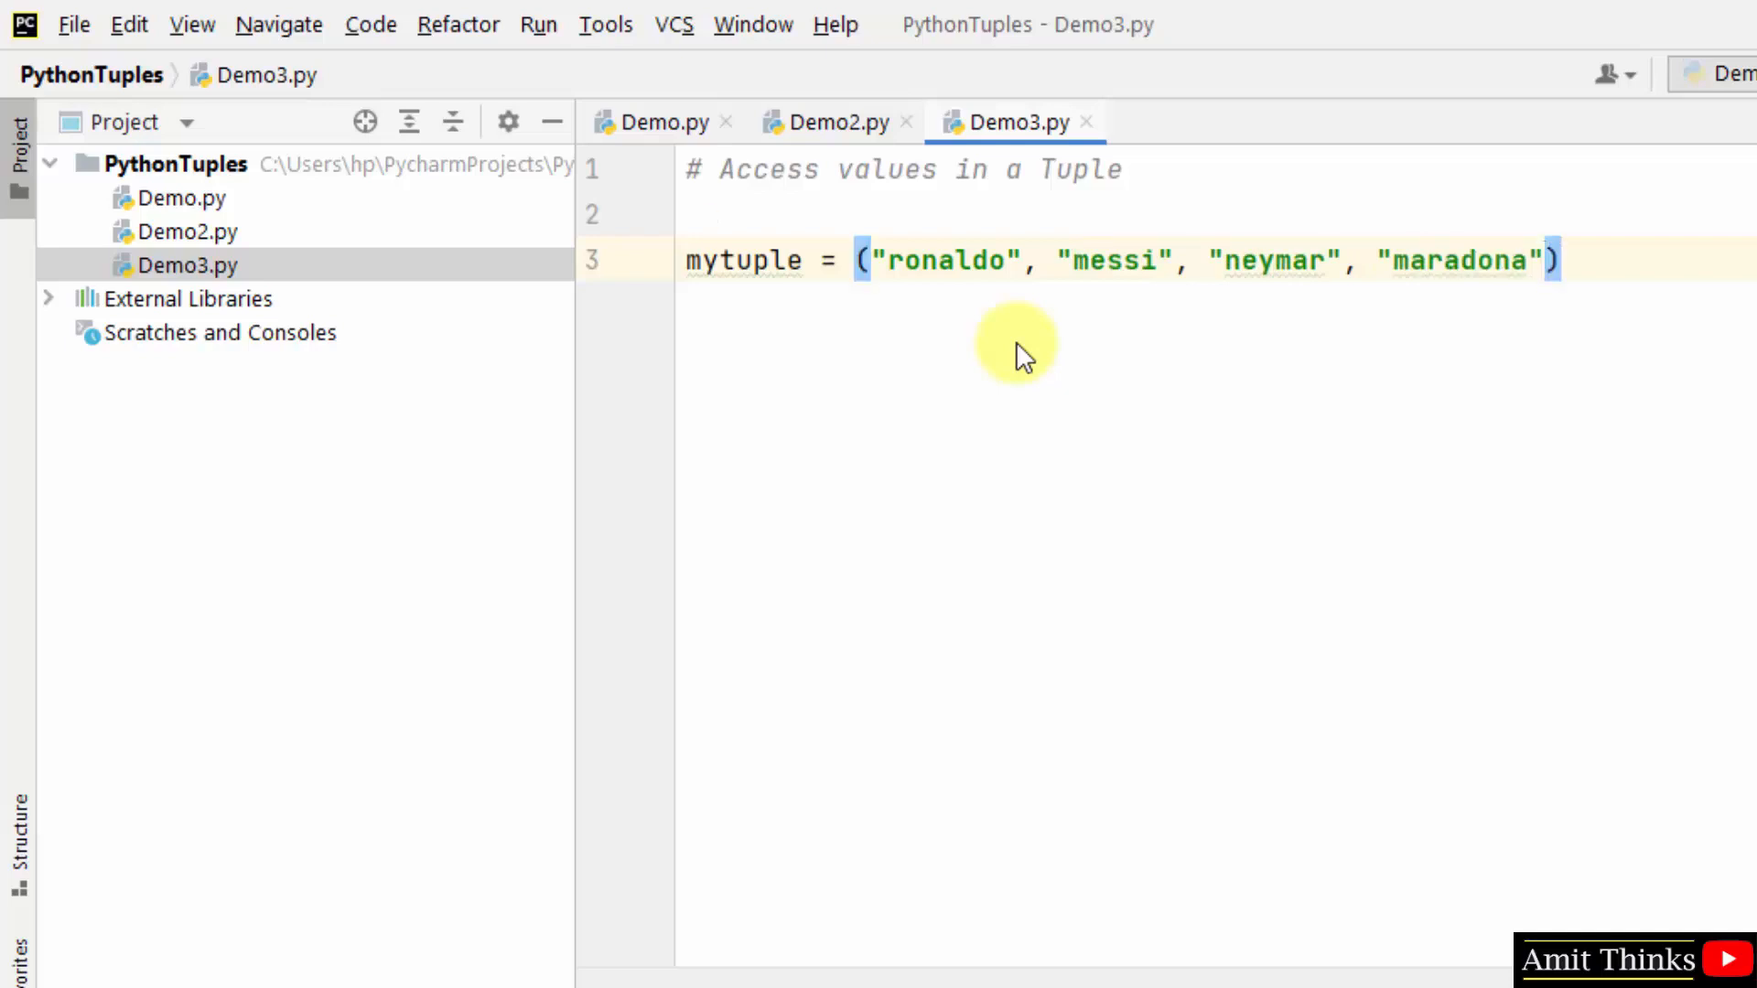
- Add print(mytuple) below the tuple definition
type("print(")
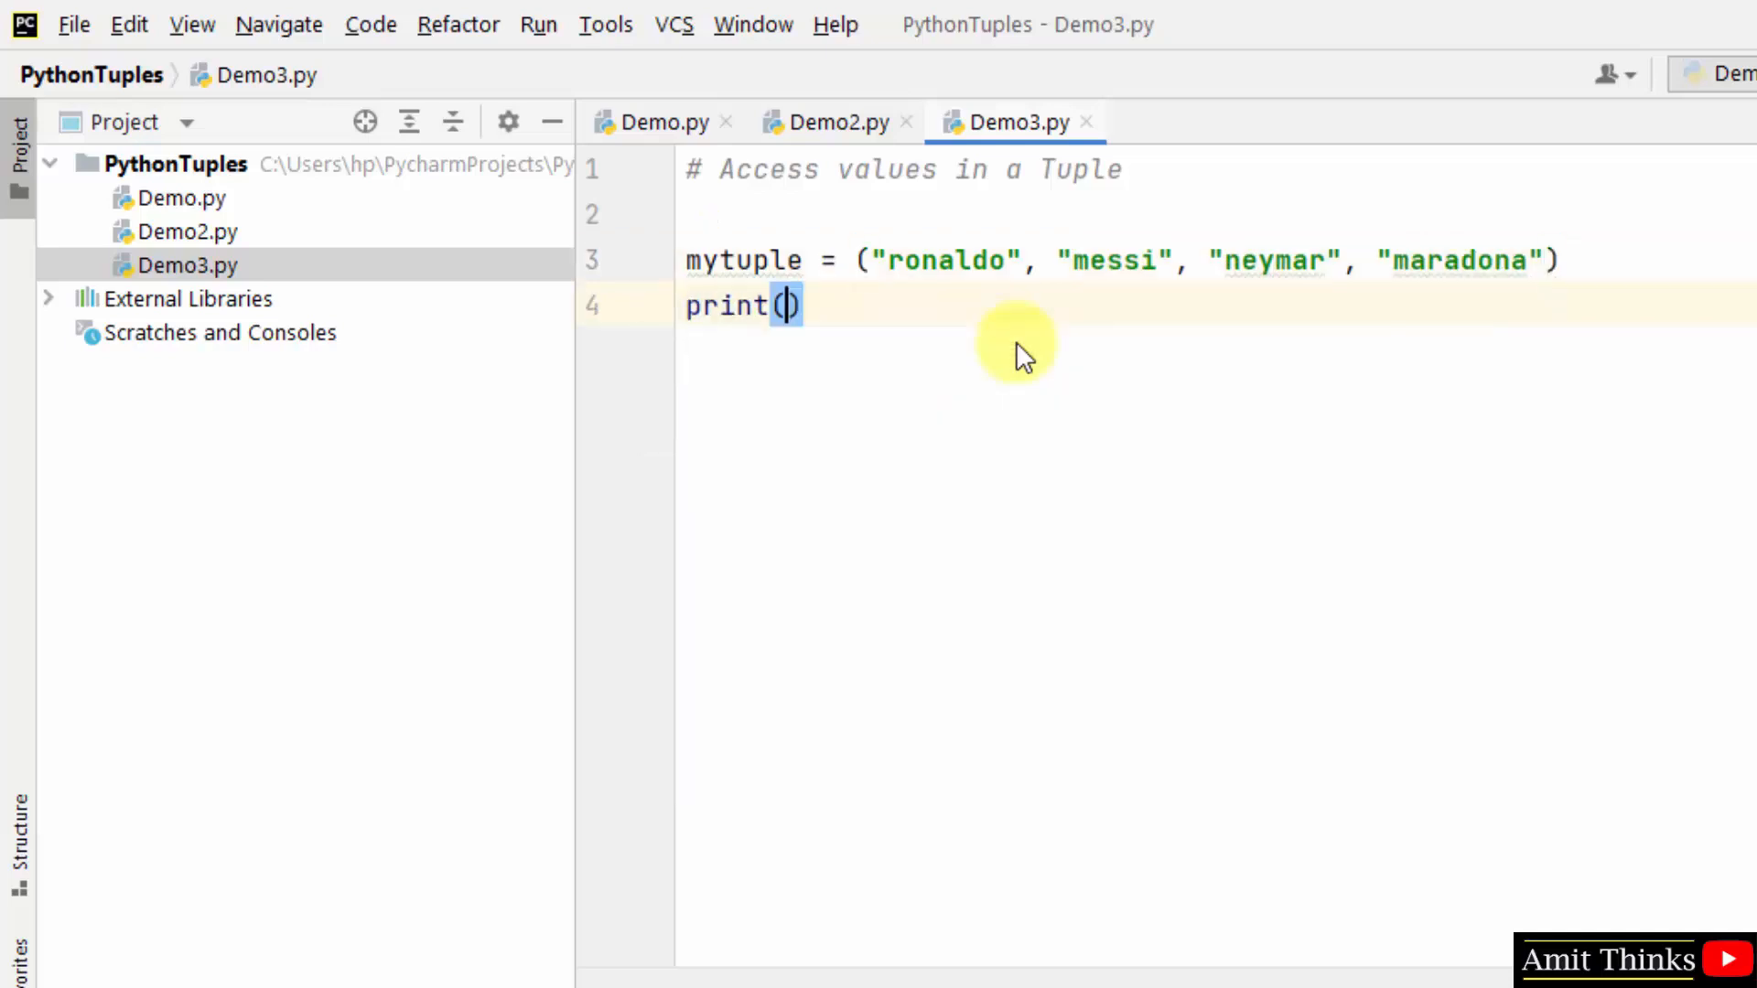
type("mytuple")
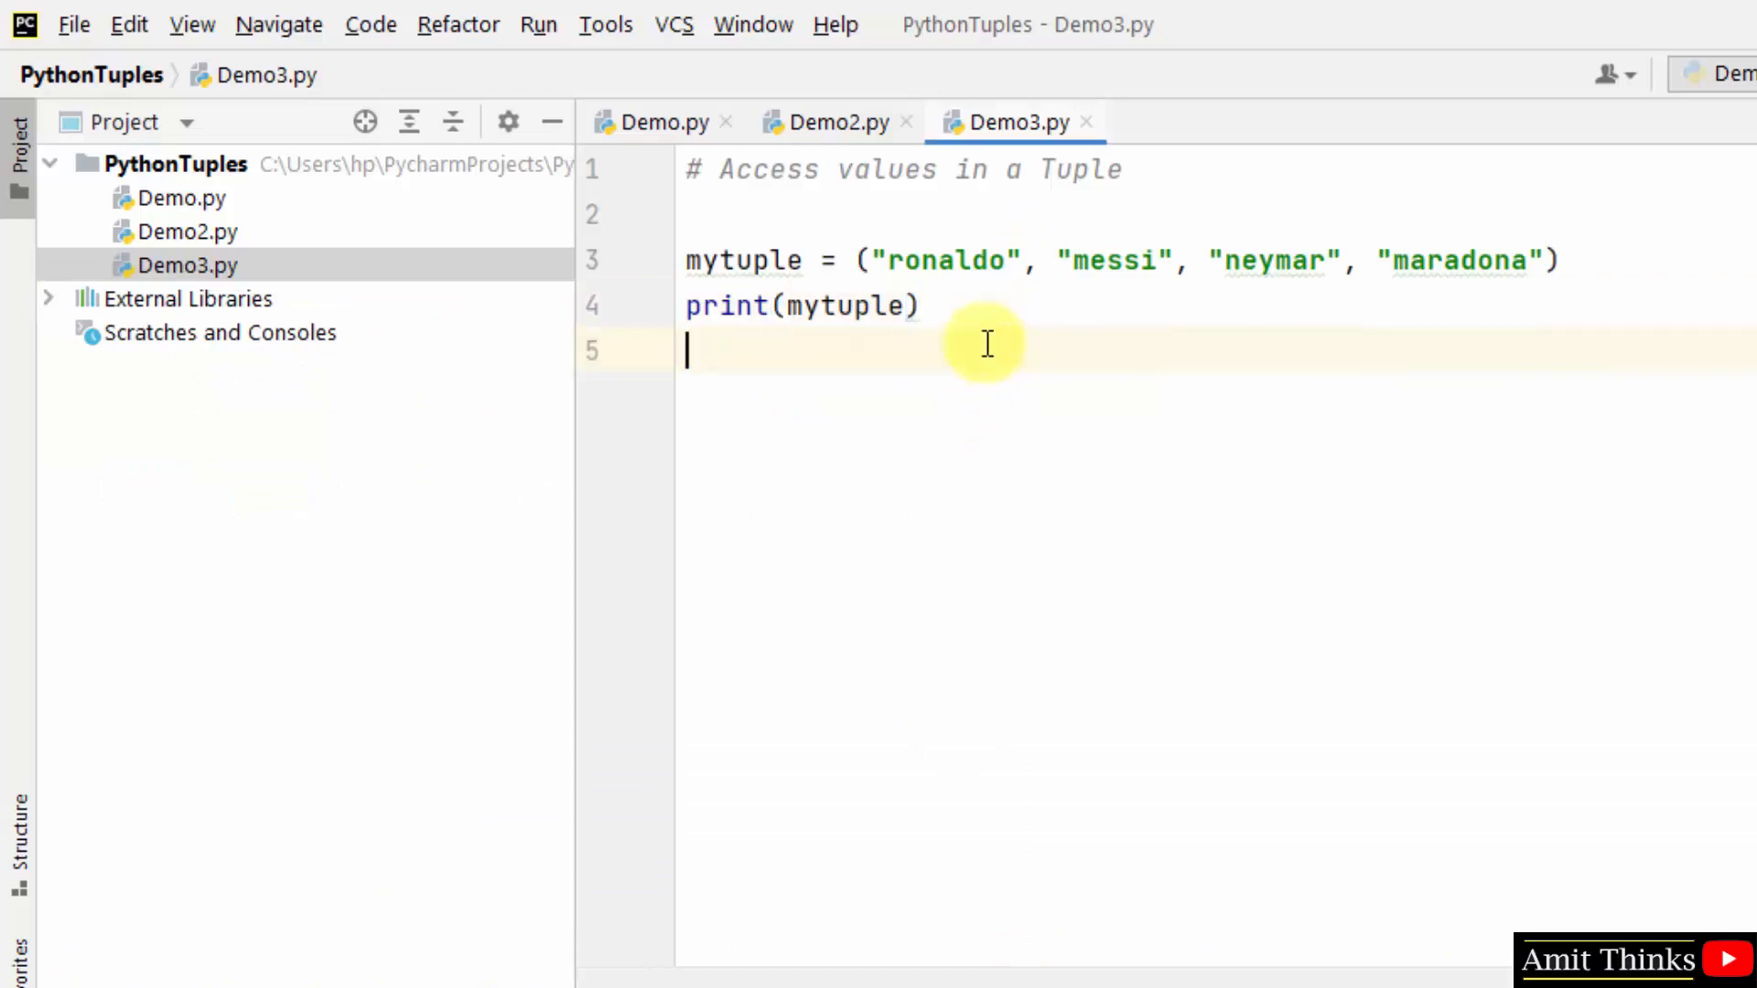
- Add a '# First item' comment and print(mytuple[0]) beneath it
type("#")
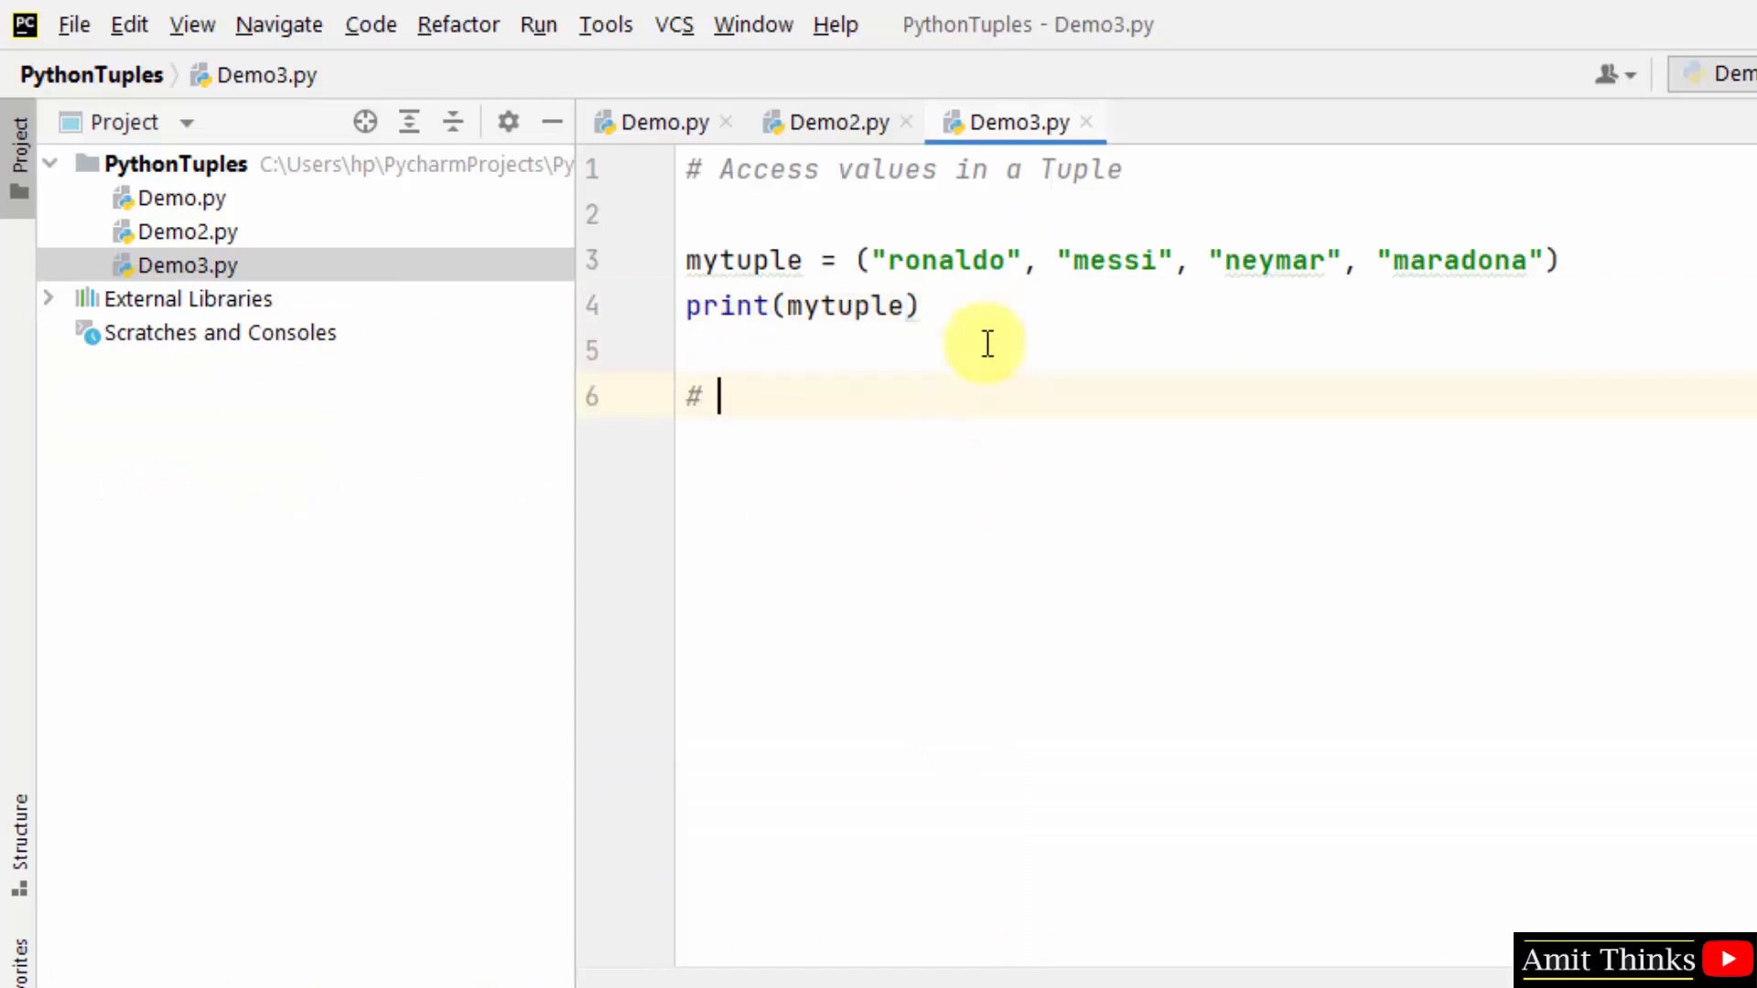
type("First item")
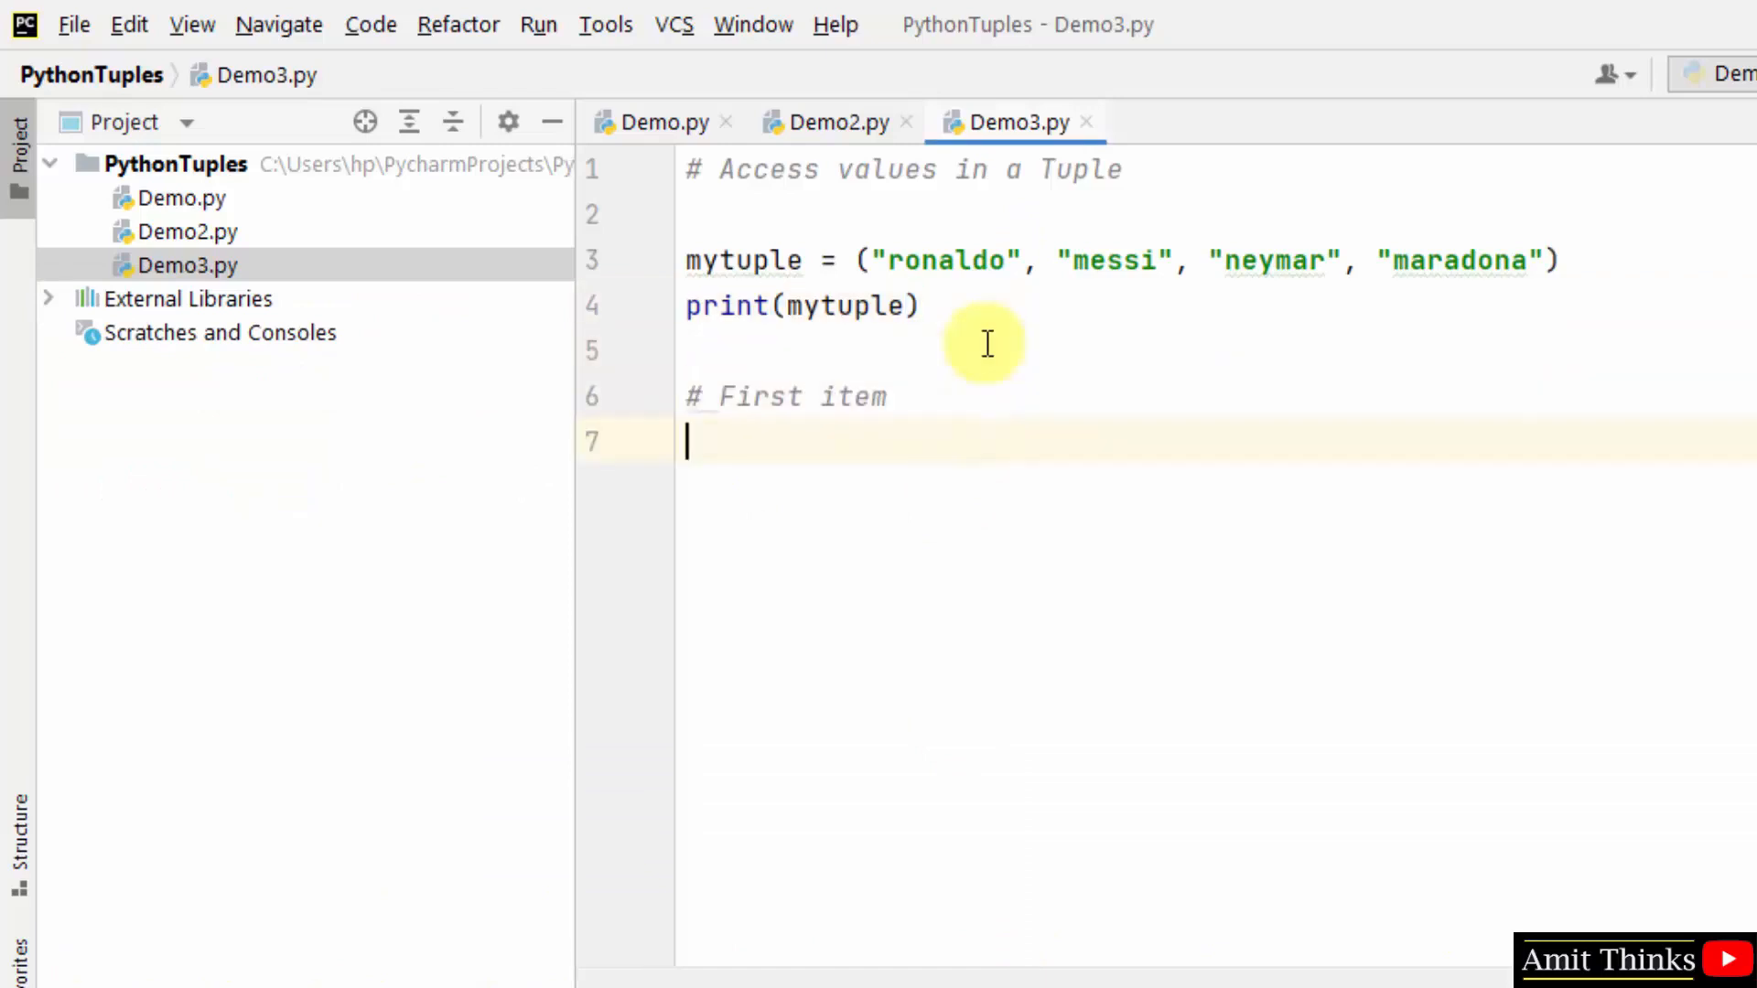
type("print")
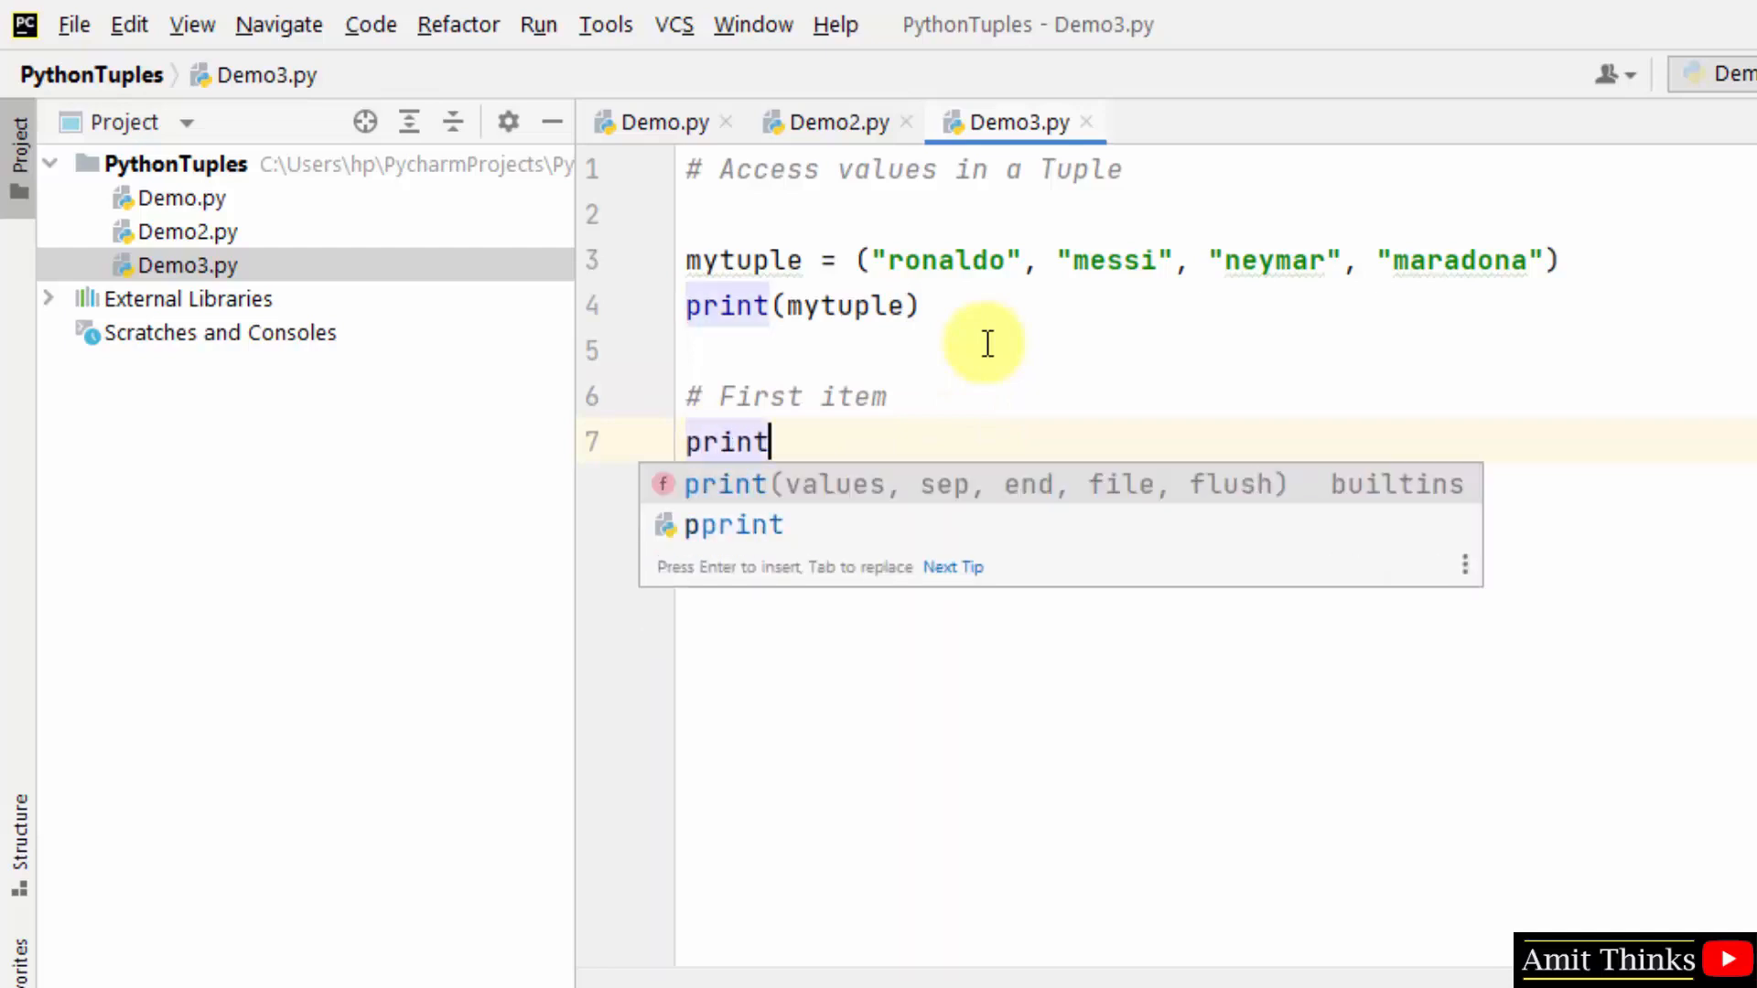
type("(my")
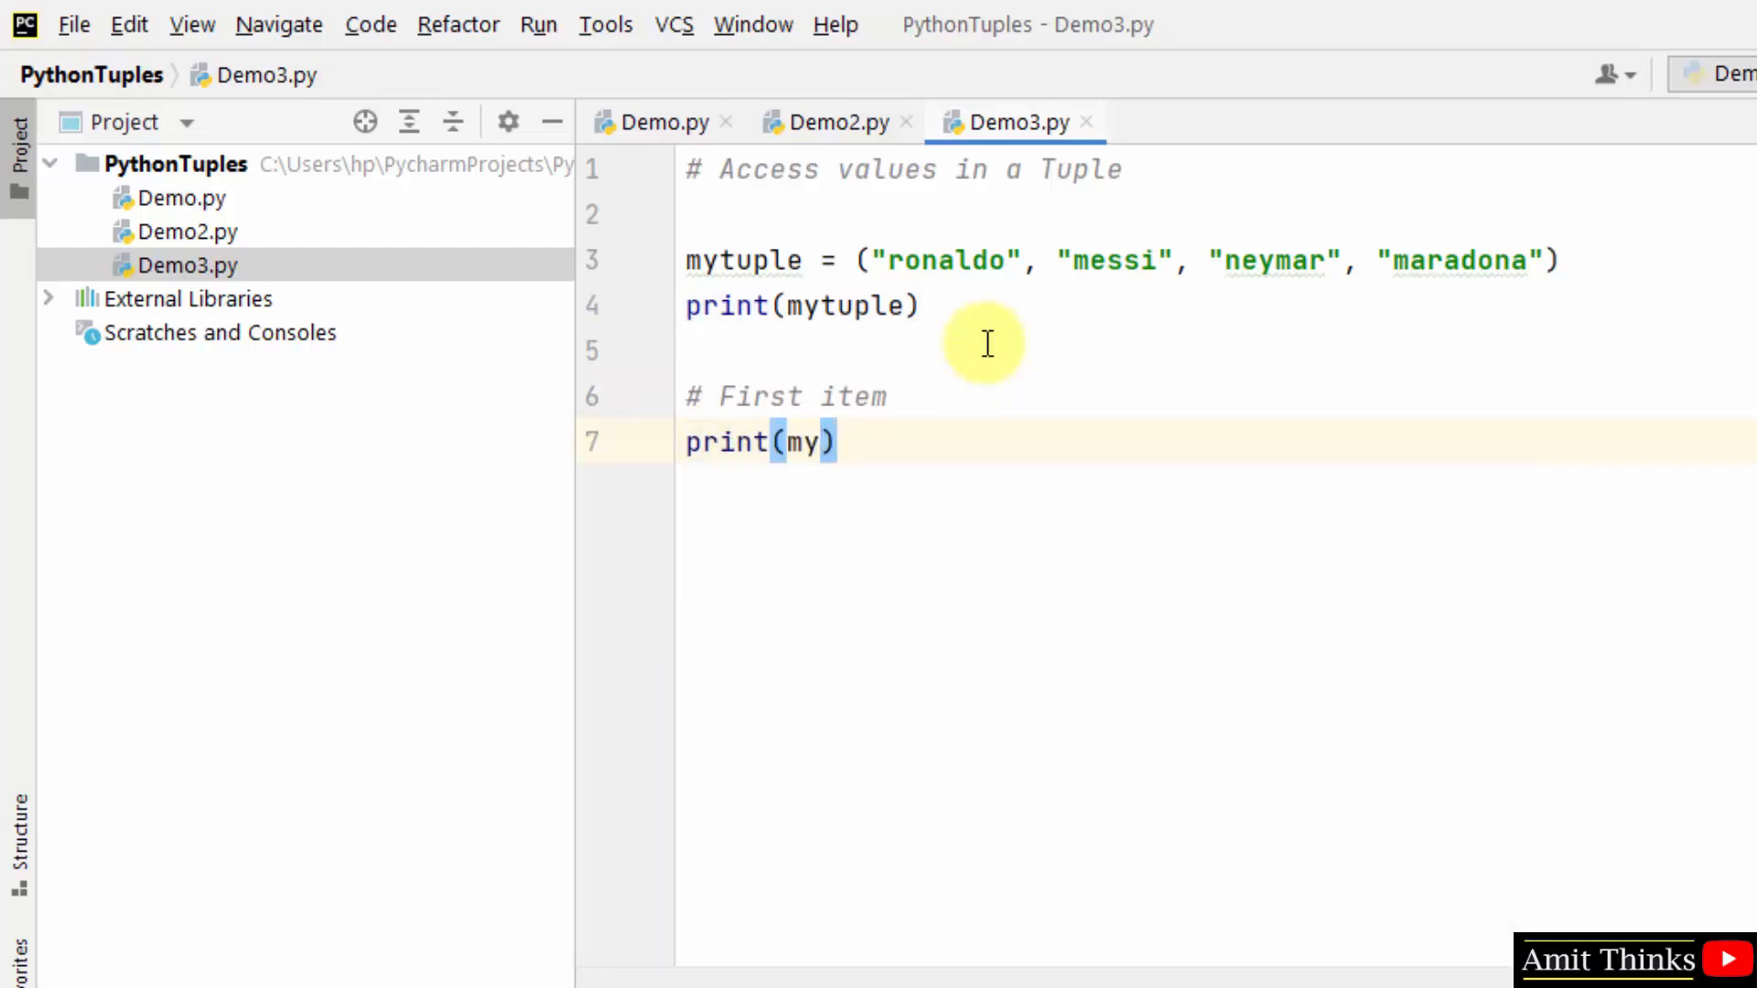
type("tuple[]")
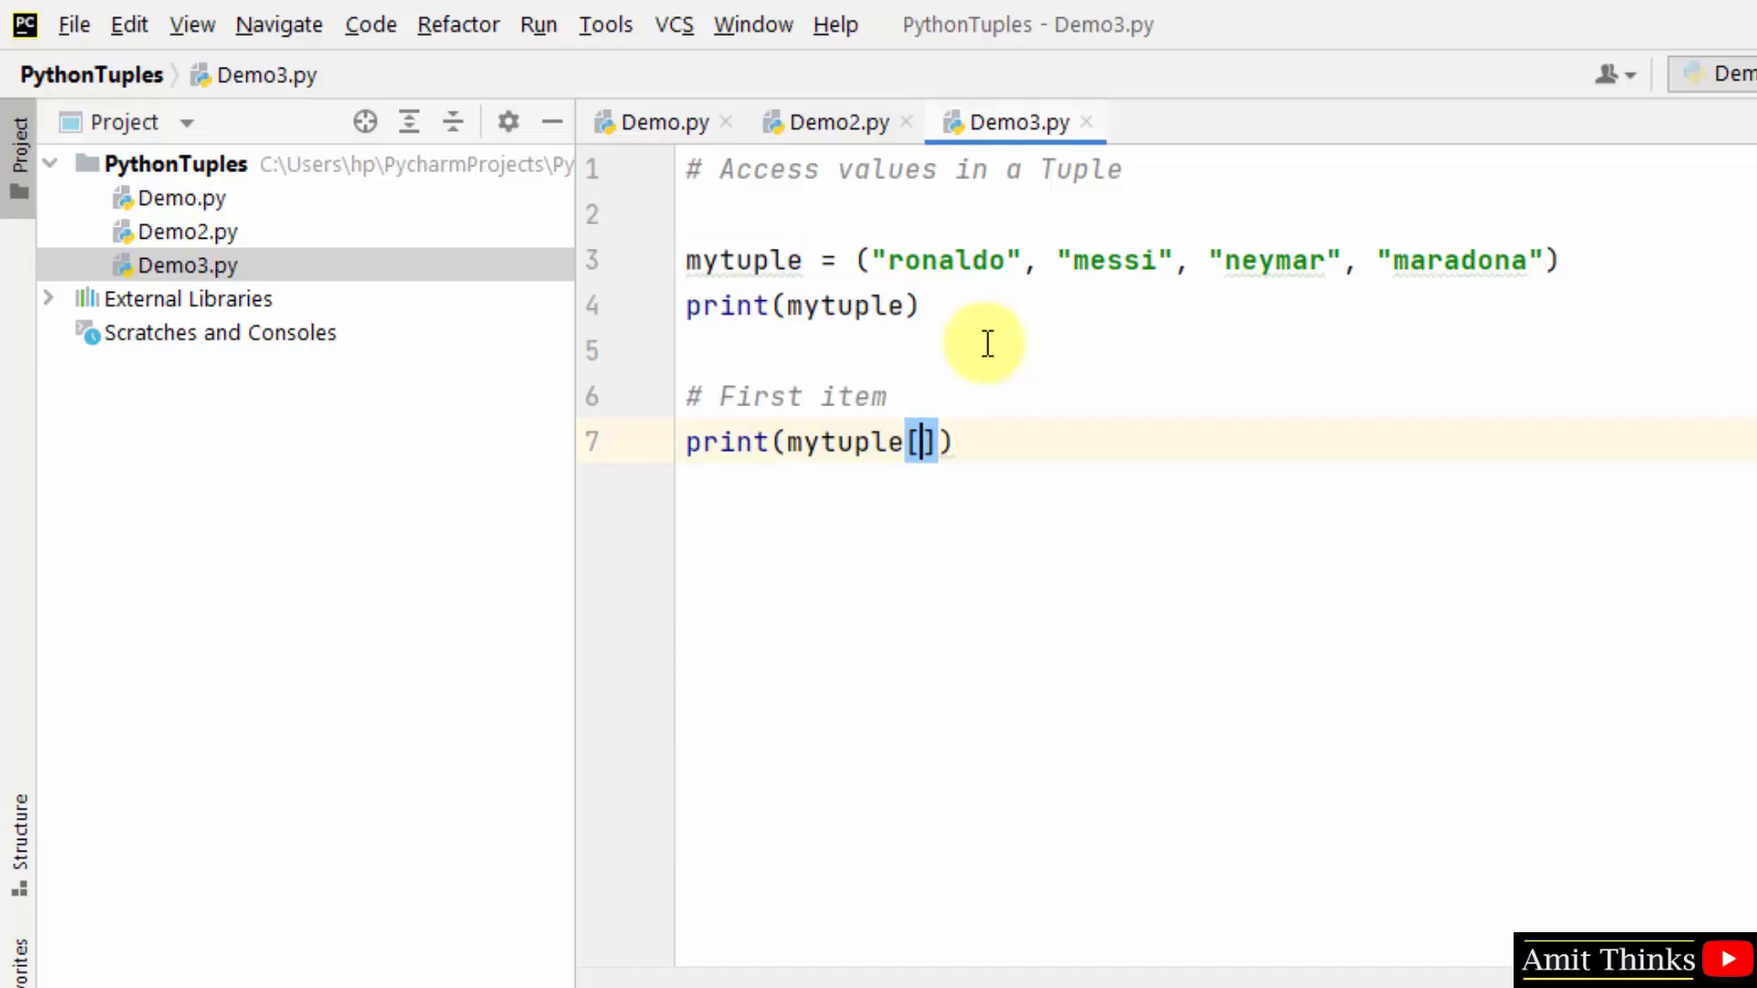
type("0")
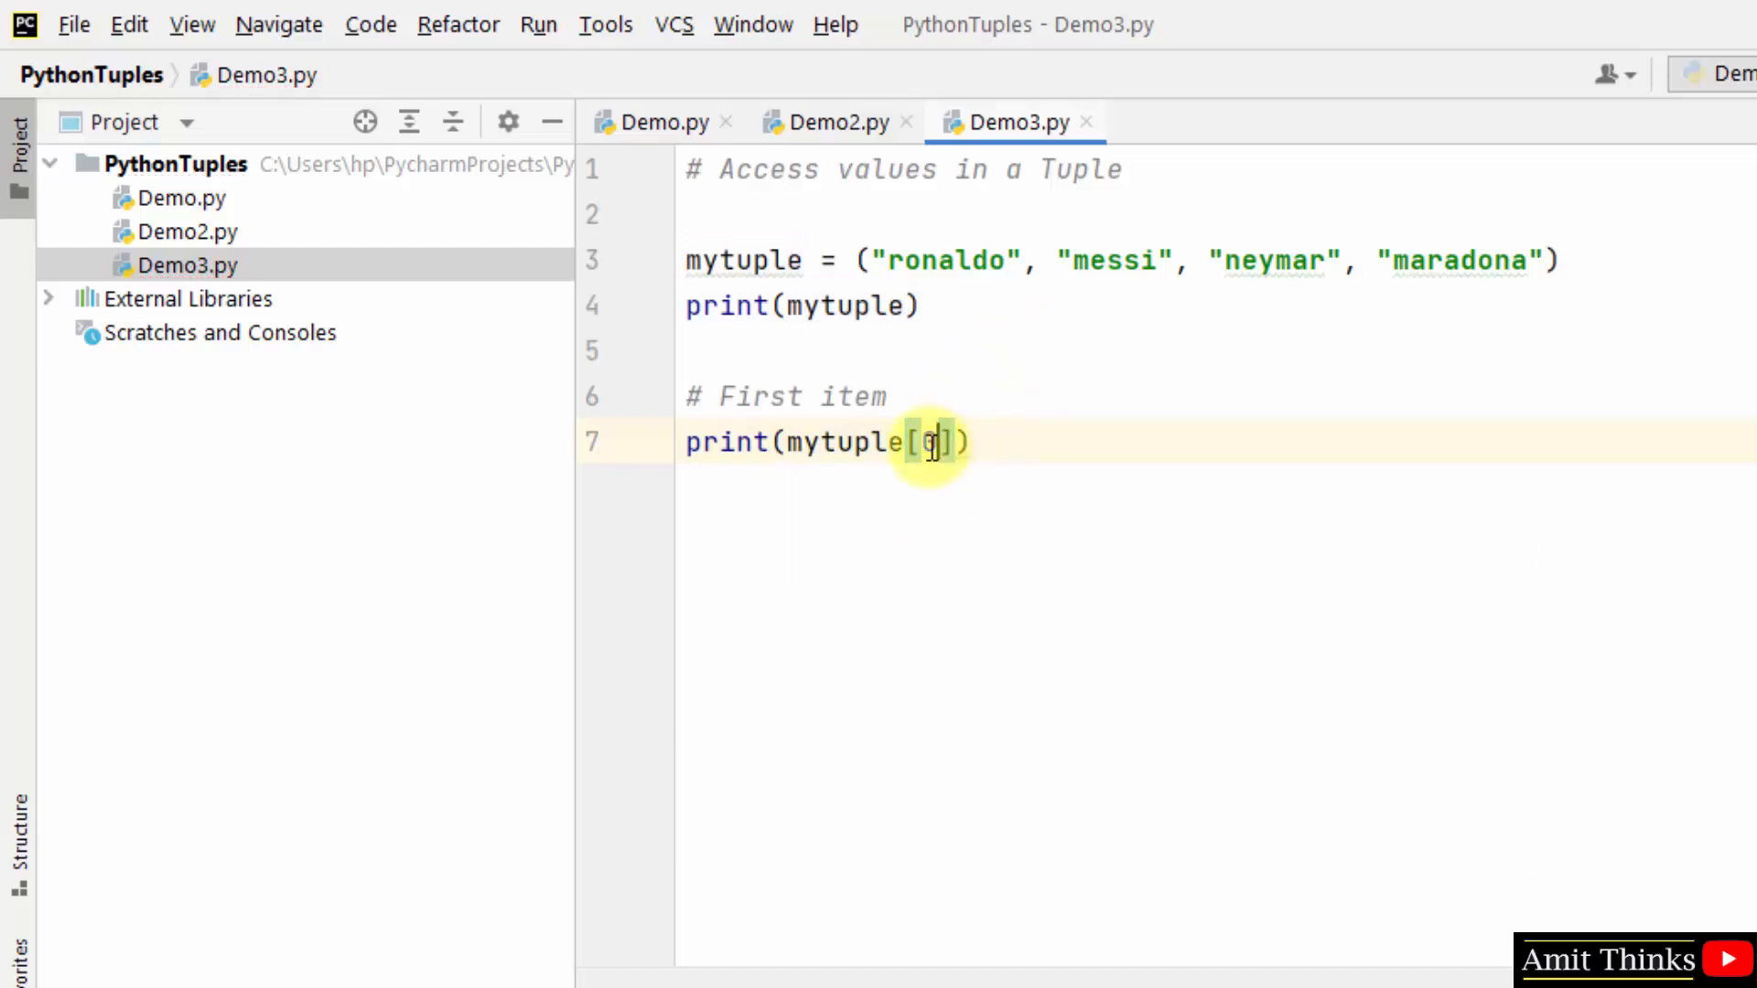
- Bring up the editor context menu with the Run 'Demo3' action
right_click(925, 442)
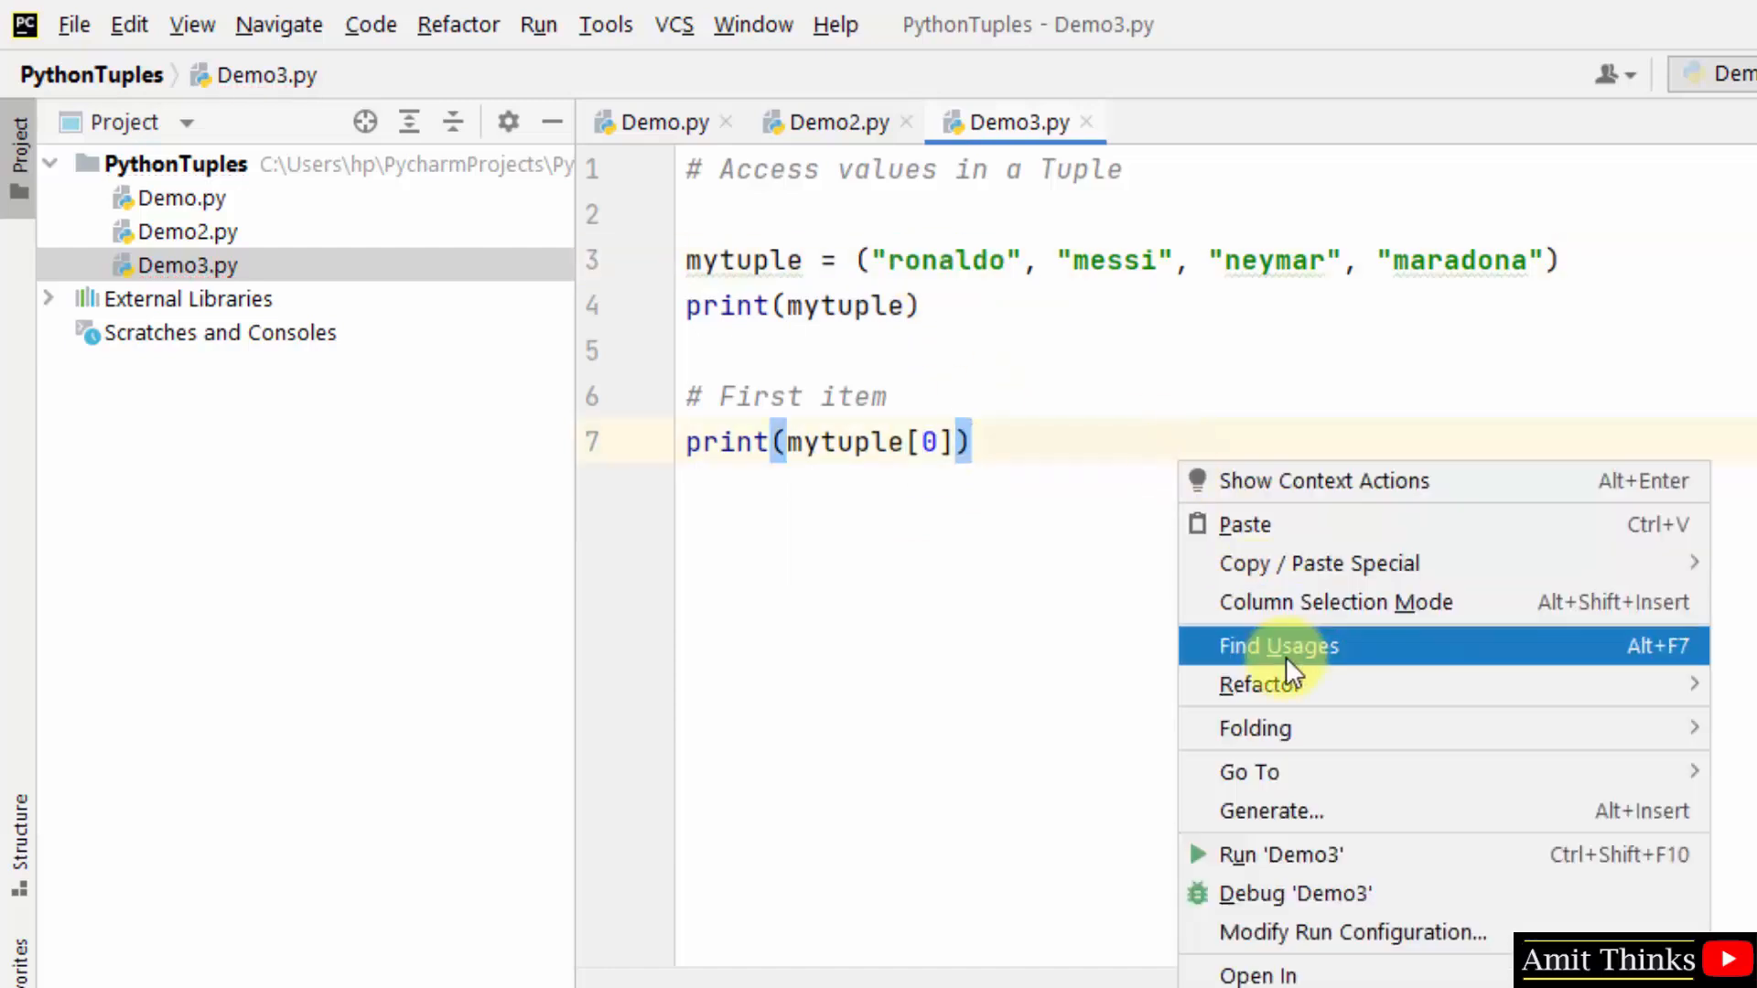